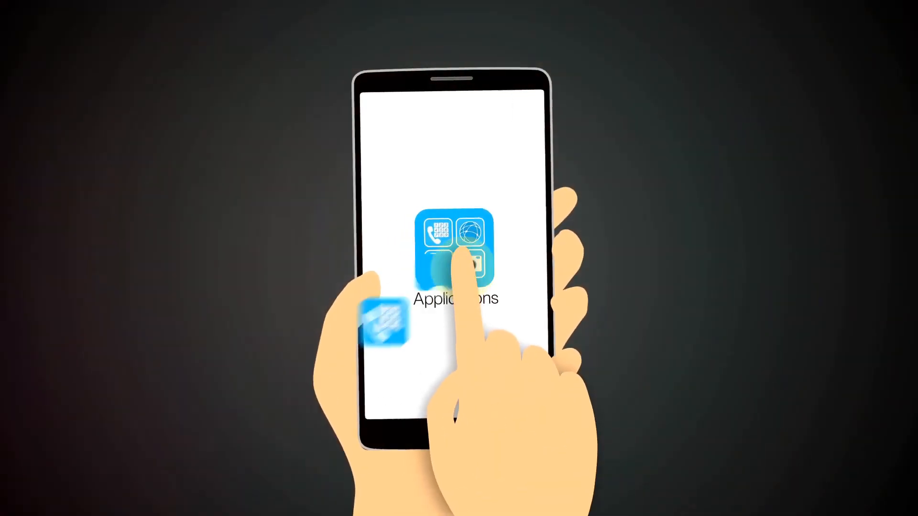
Play the animation so the Applications icon expands into Calendar, Internet, Alarm and Camera icons around the phone
click(457, 248)
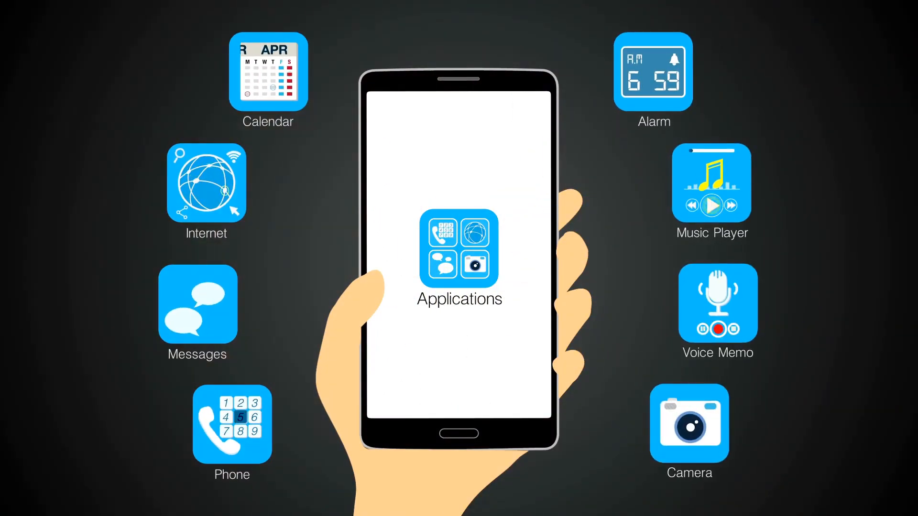